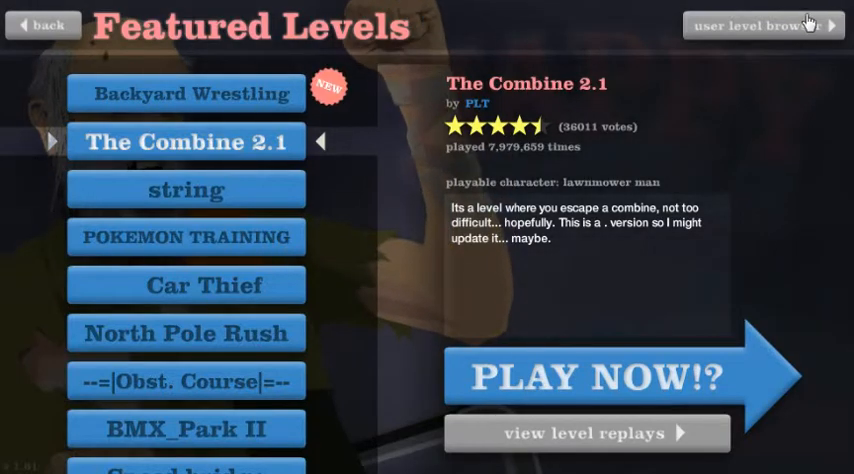
Filter the user level browser to today's uploads and start playing <<Arrow Run>>.
click(756, 22)
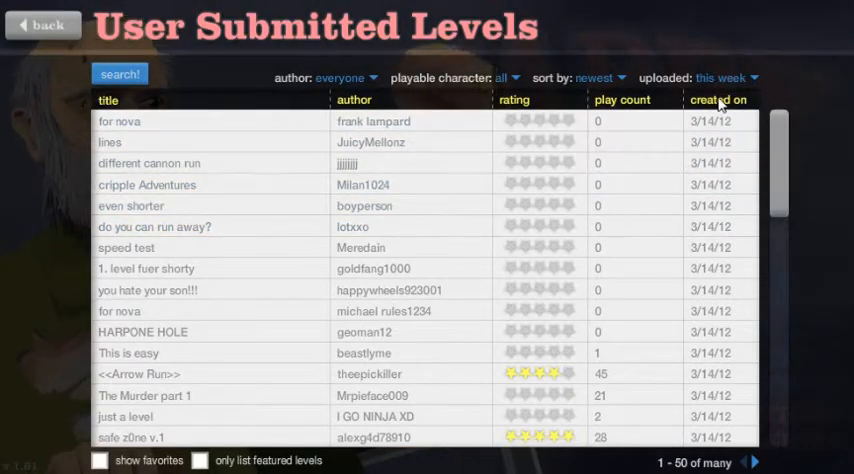
click(722, 76)
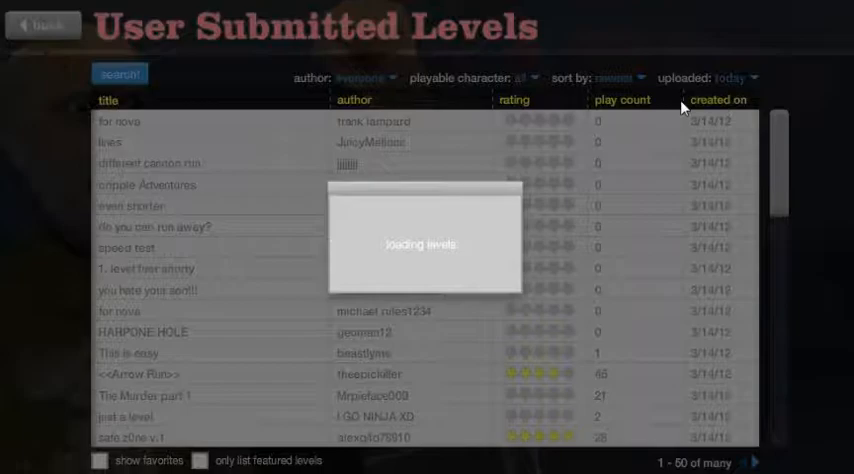
click(620, 76)
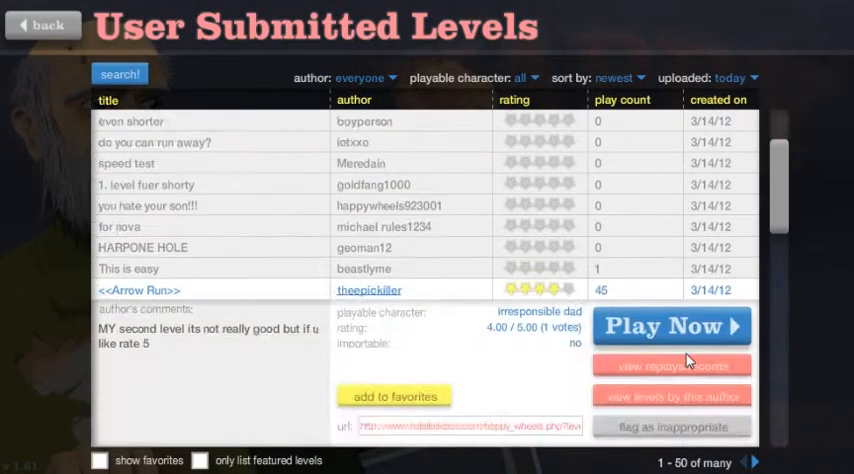
click(670, 326)
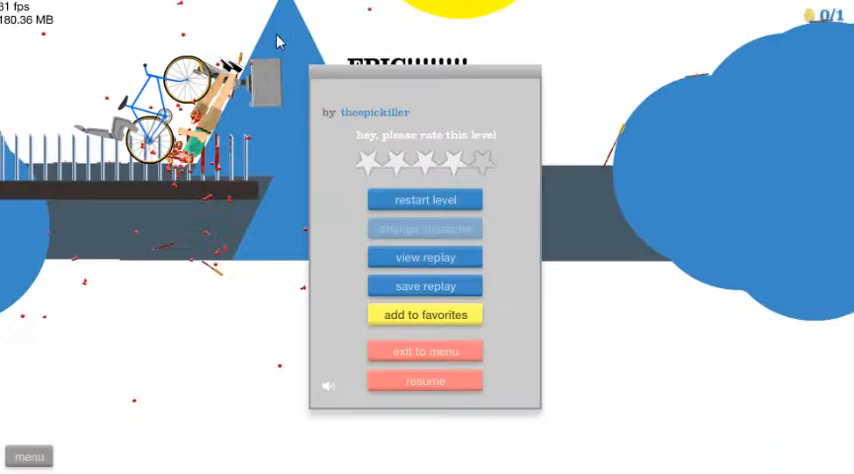
Leave the level and search user levels named Rope, sorted by rating.
click(424, 352)
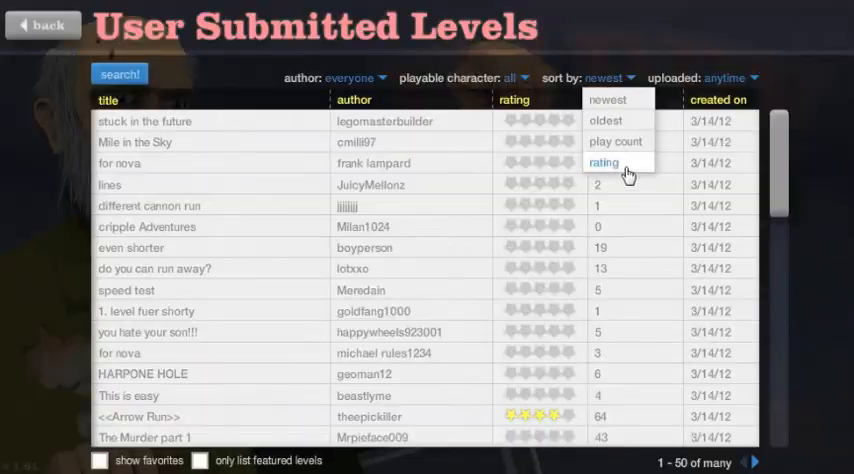
click(606, 160)
text(Rope)
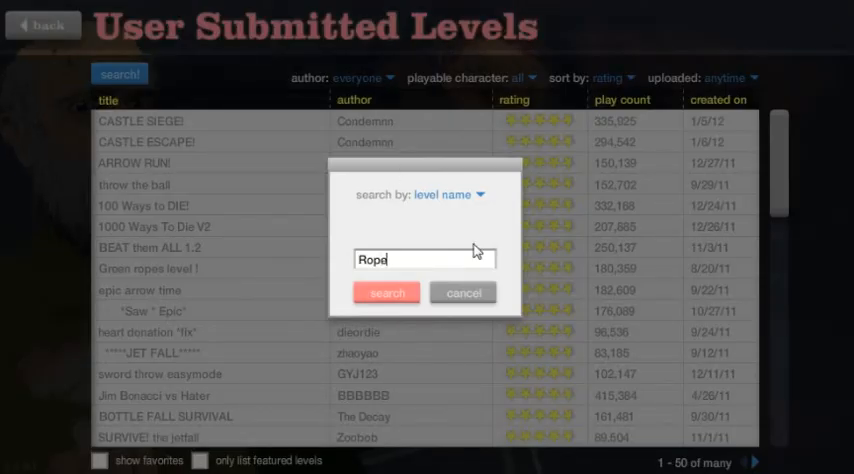
click(388, 292)
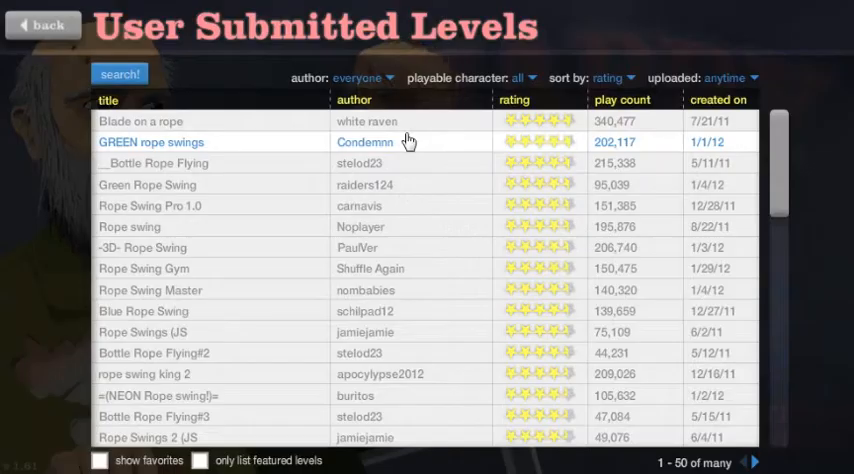
View details of Blade on a rope, then rerun the Rope name search.
click(140, 120)
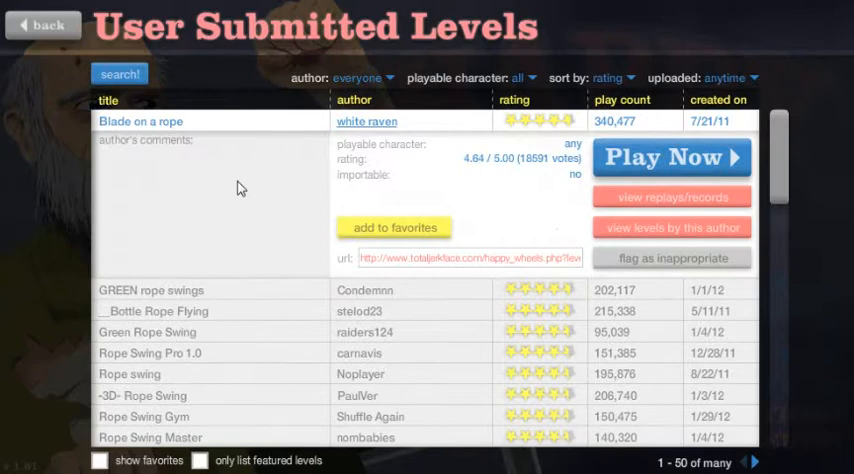
click(118, 74)
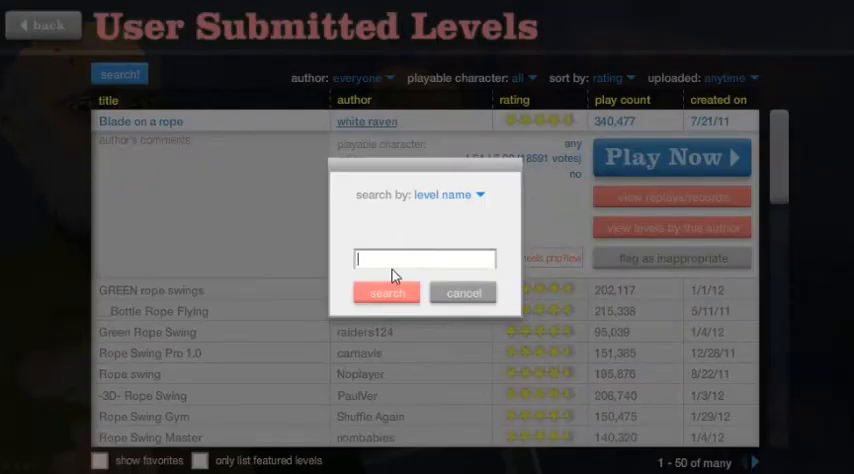
click(388, 292)
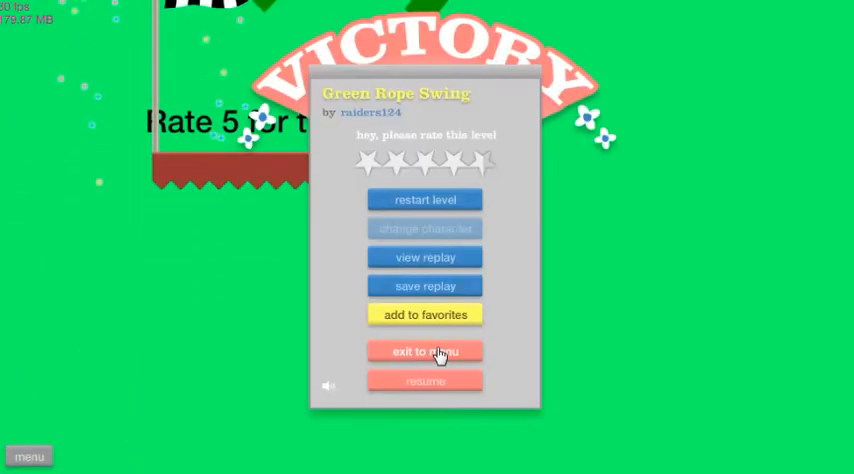
Leave the victory screen, run Rope Swing King Ep 2 with Z, then exit to the list.
click(424, 352)
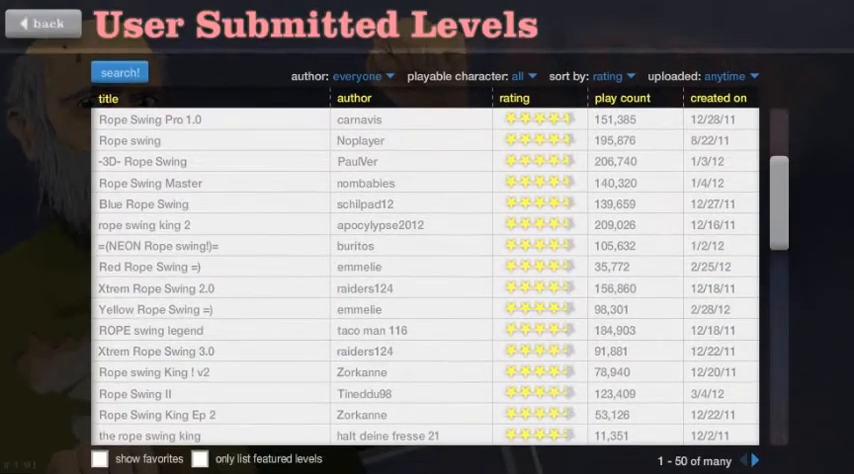
mouse_move(372, 416)
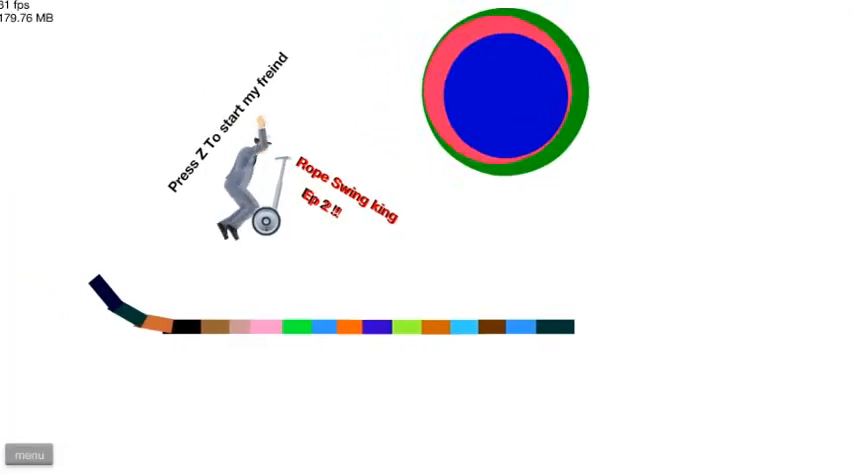
key(z)
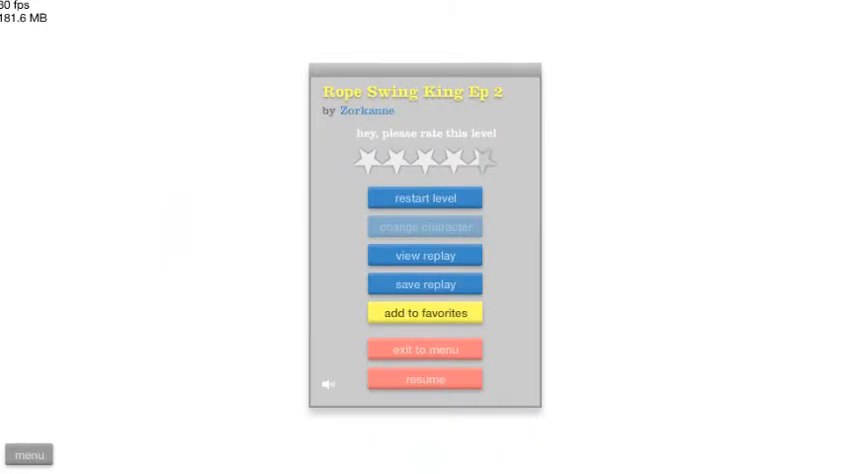
click(424, 380)
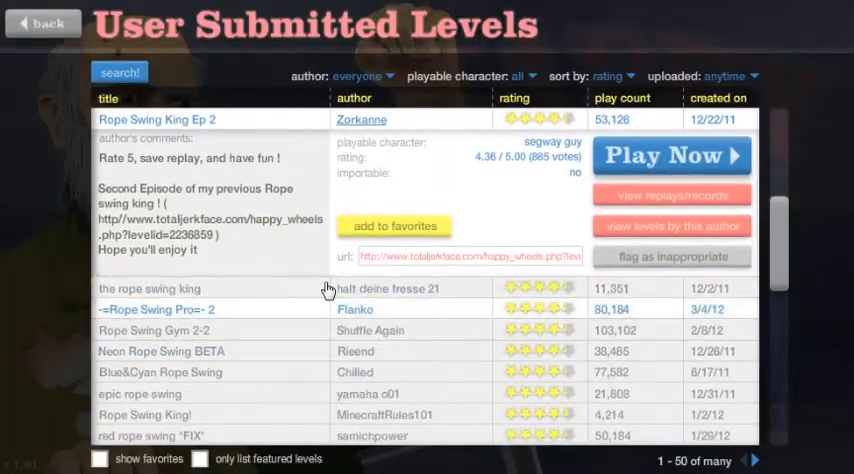
Play ~Rope Swing Pro~ 2 by Planko, then exit back to the level list.
click(672, 156)
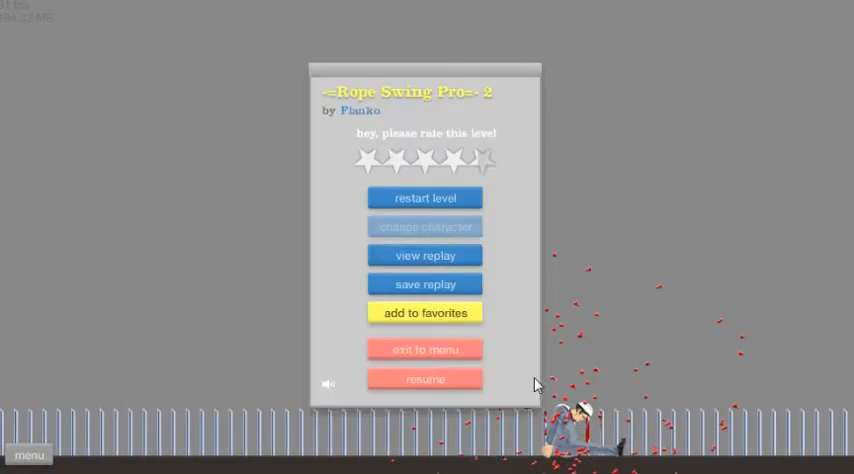
click(424, 348)
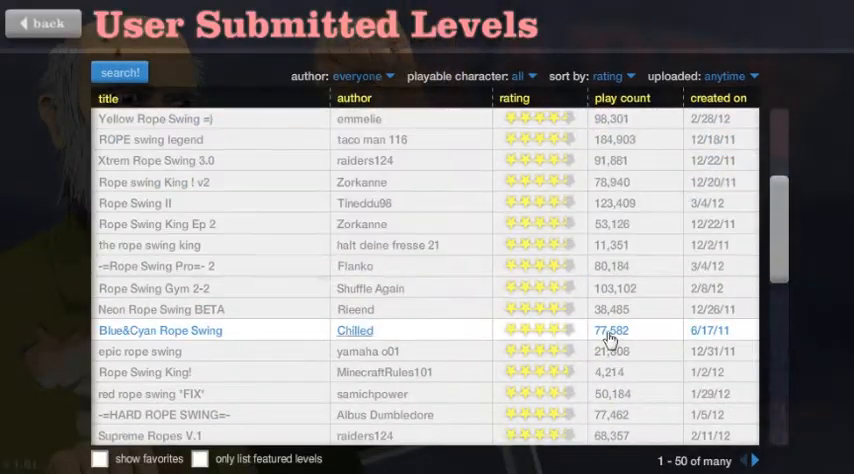
Show details of Blue&Cyan Rope Swing by Chilled and browse further down the list.
click(160, 330)
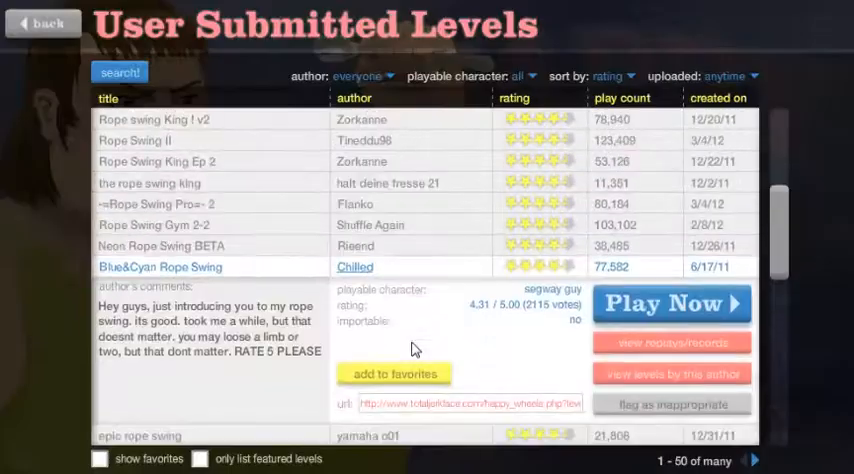
scroll(down, 3)
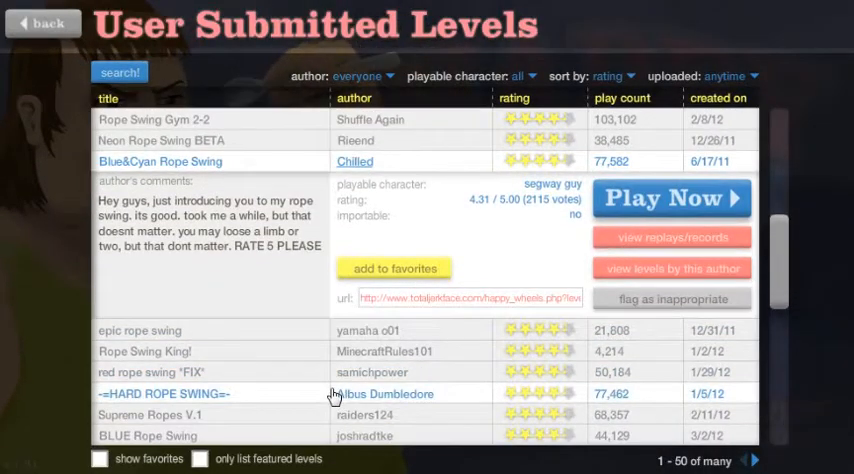
Start ~HARD ROPE SWING~ by Albus Dumbledore and play it to victory.
click(672, 196)
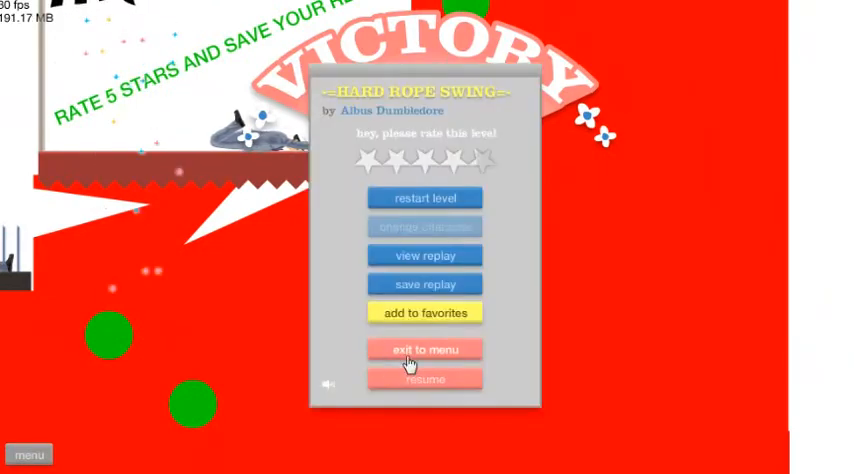
Leave the victory screen and start playing Supreme Ropes V.1 by raiders124.
click(424, 348)
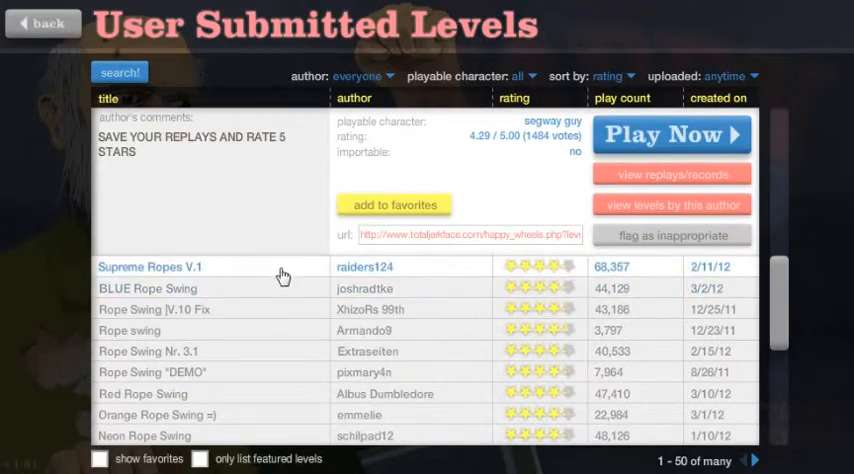
click(672, 132)
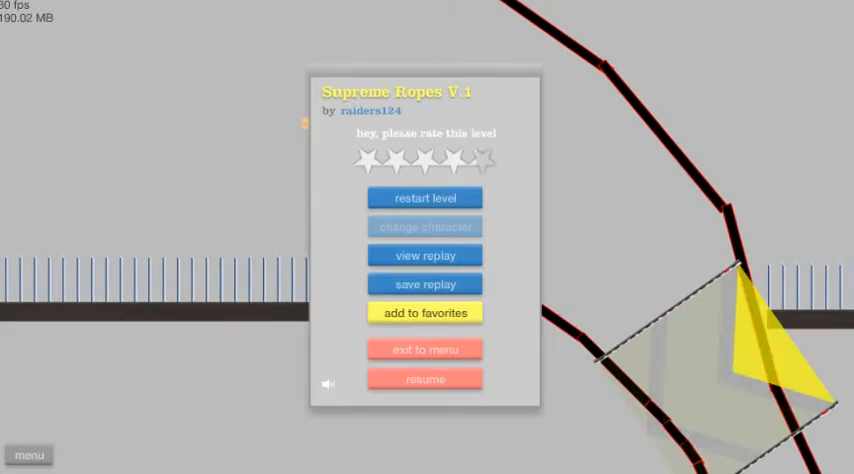
click(424, 196)
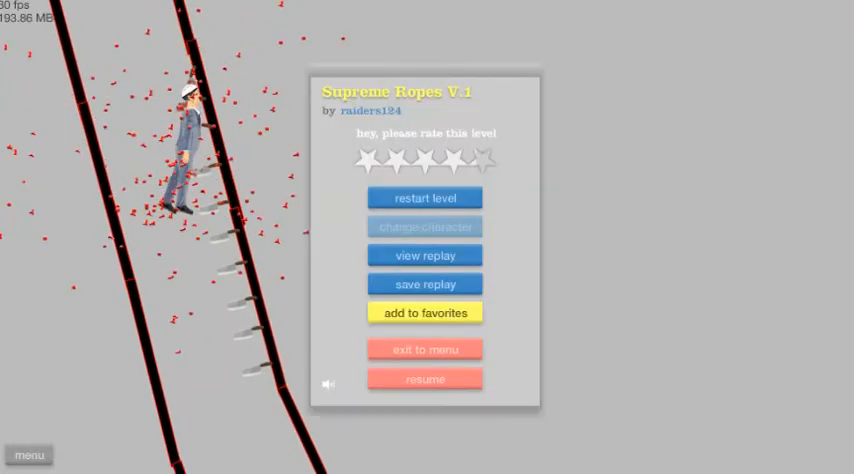
Resume Supreme Ropes V.1, finish it, and exit back to the level list.
click(424, 378)
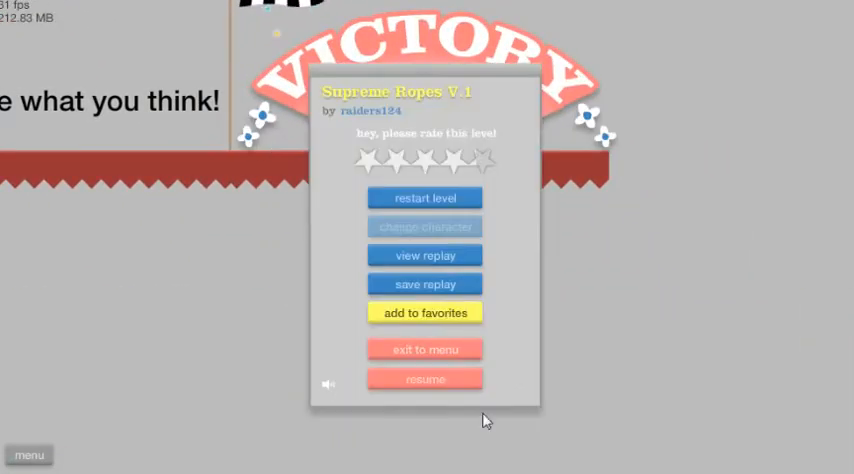
click(424, 348)
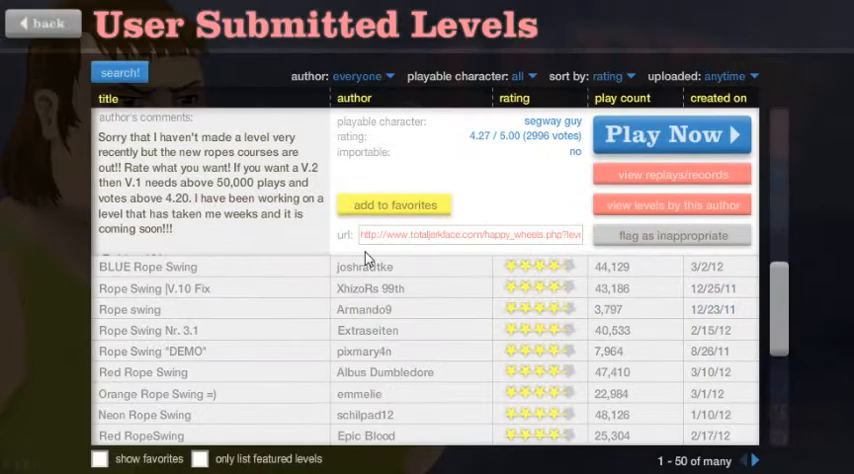
Play BLUE Rope Swing, resuming from pause, then exit back to the level list.
click(672, 132)
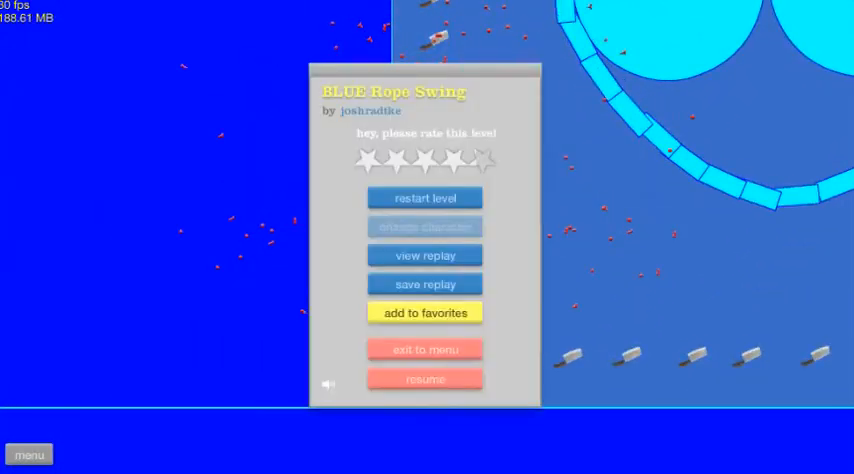
click(424, 378)
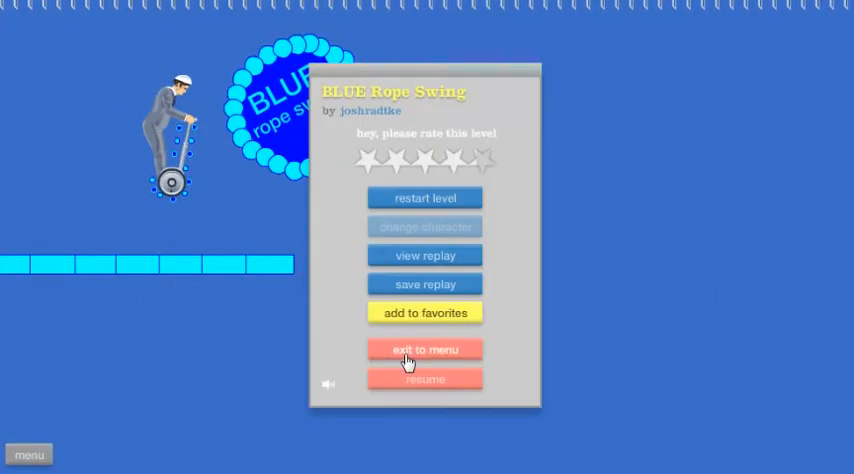
click(424, 348)
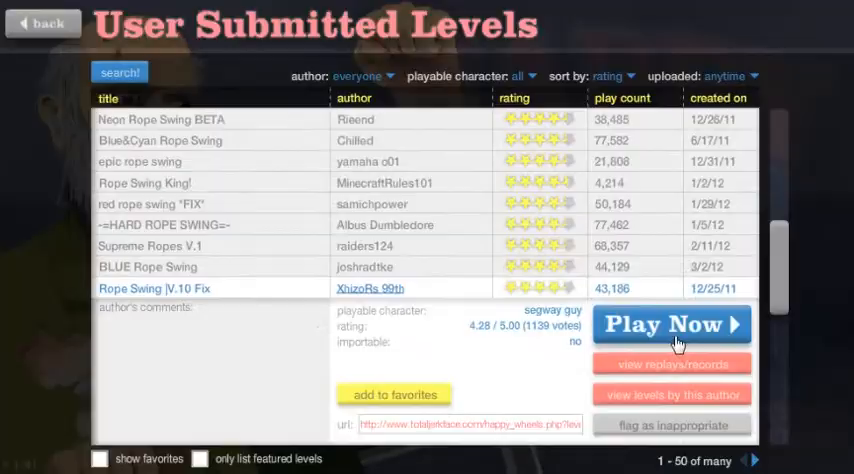
Start Rope Swing V.10 Fix and resume the run from the pause panel.
click(672, 324)
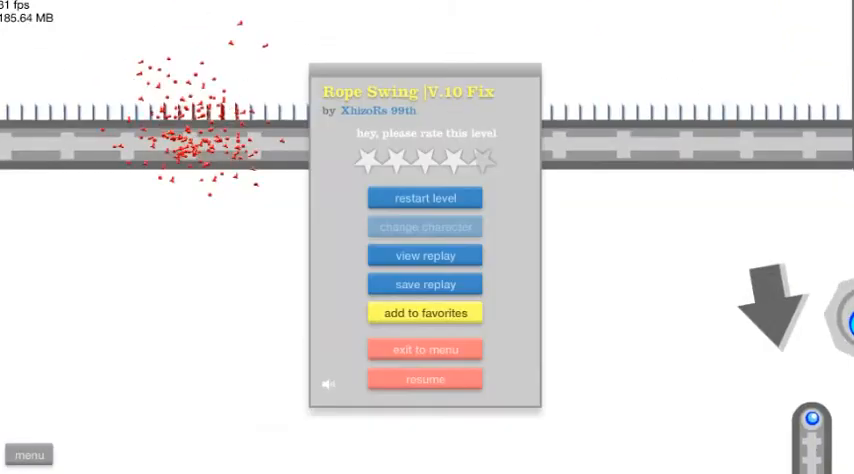
click(424, 378)
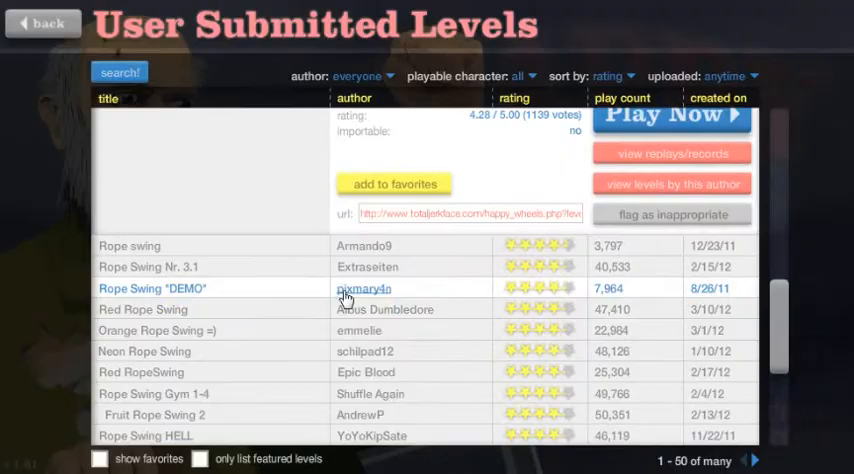
Check Rope Swing "DEMO" details, then start playing Rope Swing Gym 1-4 by Shuffle Again.
click(672, 114)
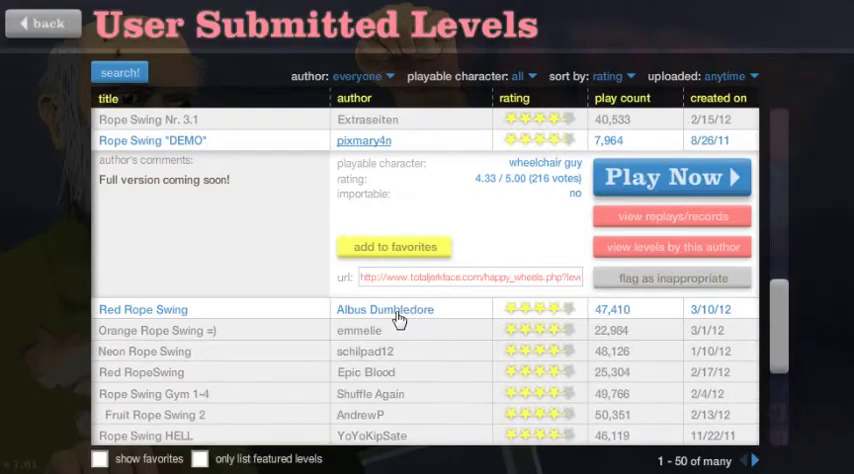
click(672, 176)
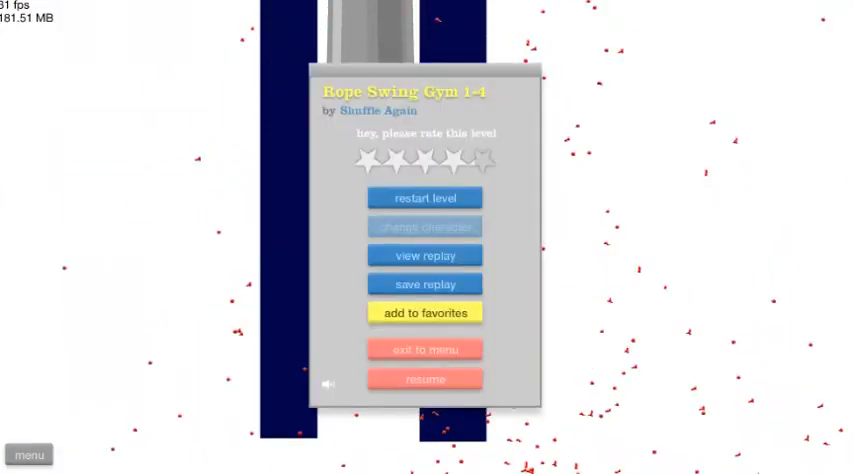
Resume Rope Swing Gym 1-4 repeatedly from the pause panel, then exit to the level list.
click(424, 378)
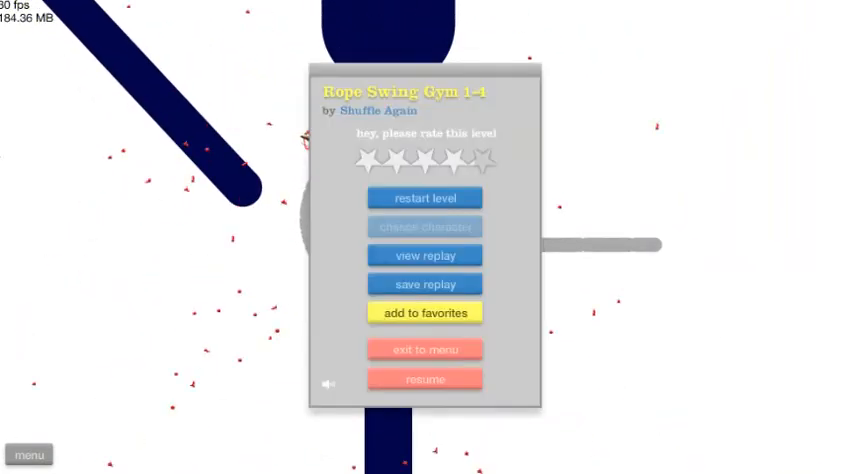
click(424, 378)
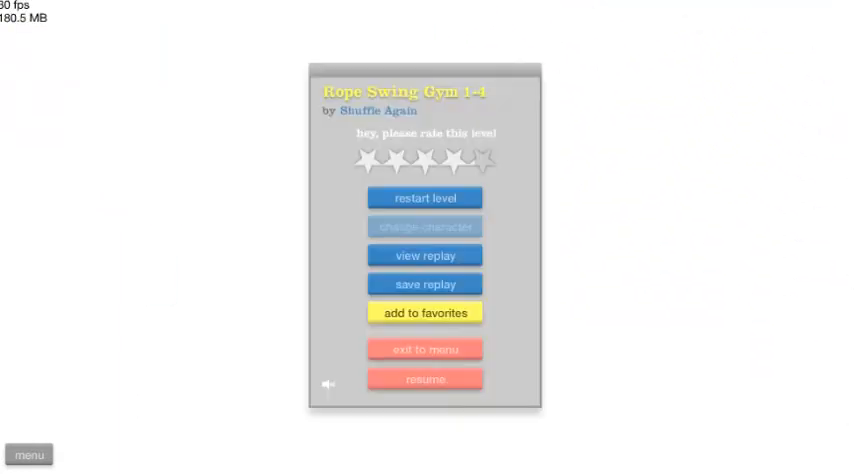
click(424, 376)
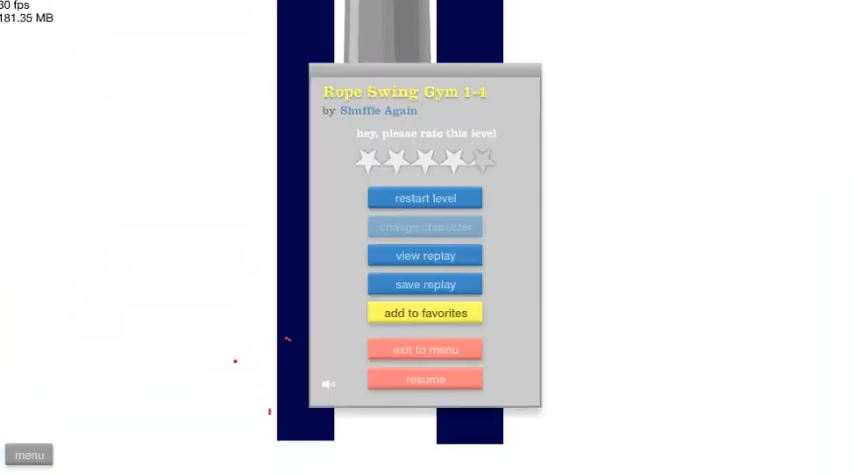
click(424, 378)
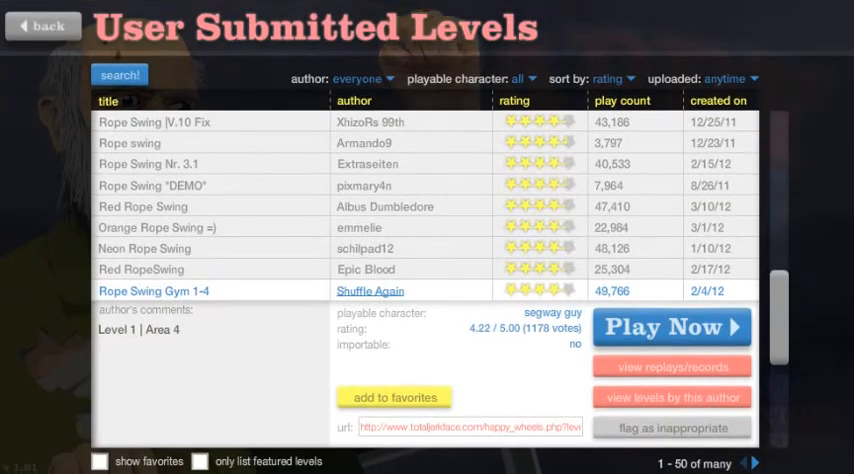
Play Fruit Rope Swing 2 by AndrewP, ride forward to its end, then quit to the level list.
scroll(down, 3)
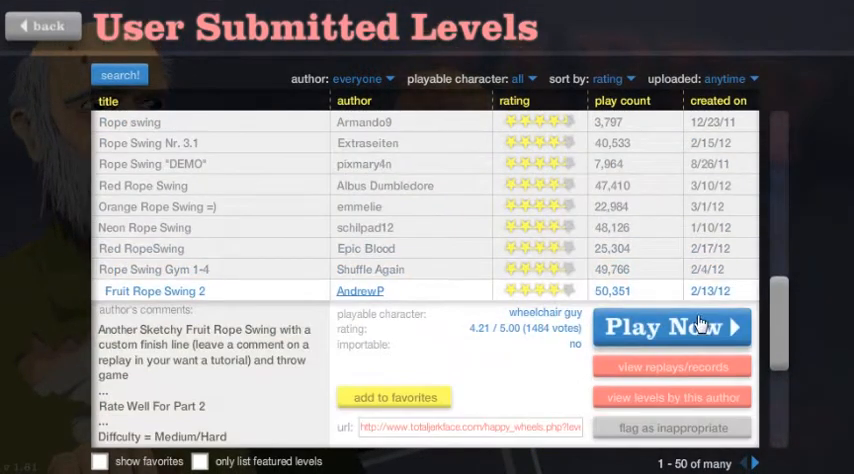
click(672, 326)
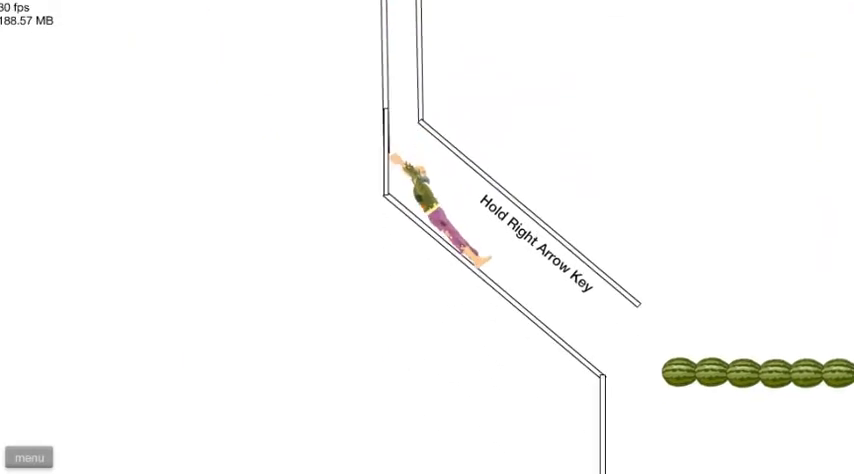
key(Right)
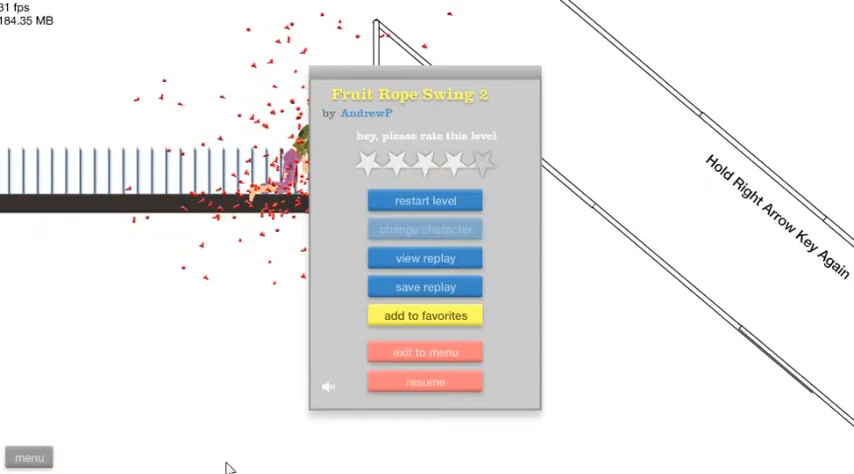
click(424, 352)
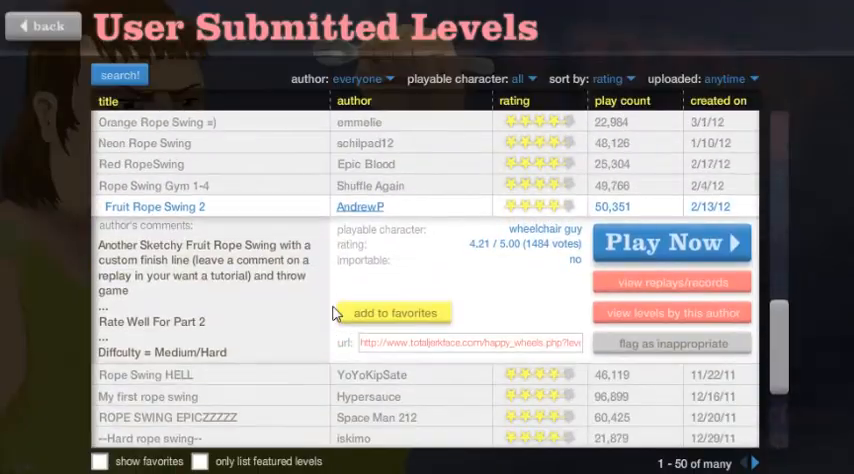
Start Rope Swing HELL by YoYoKipSate and launch the rider off the bike over the spikes.
click(672, 242)
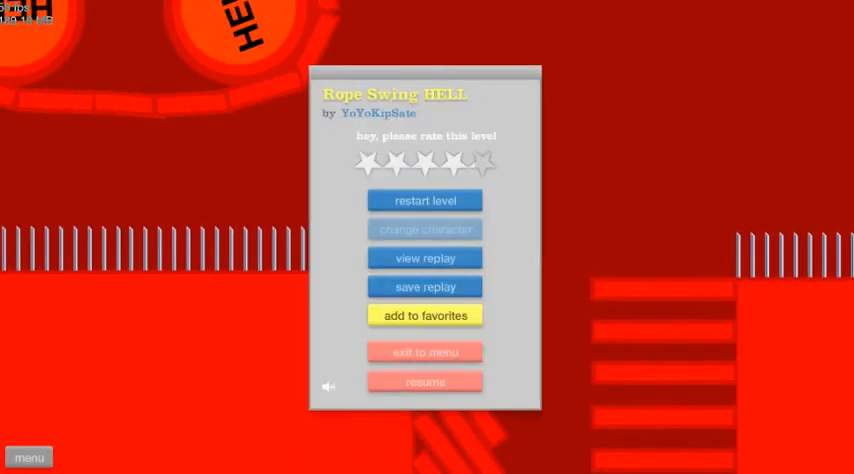
click(424, 380)
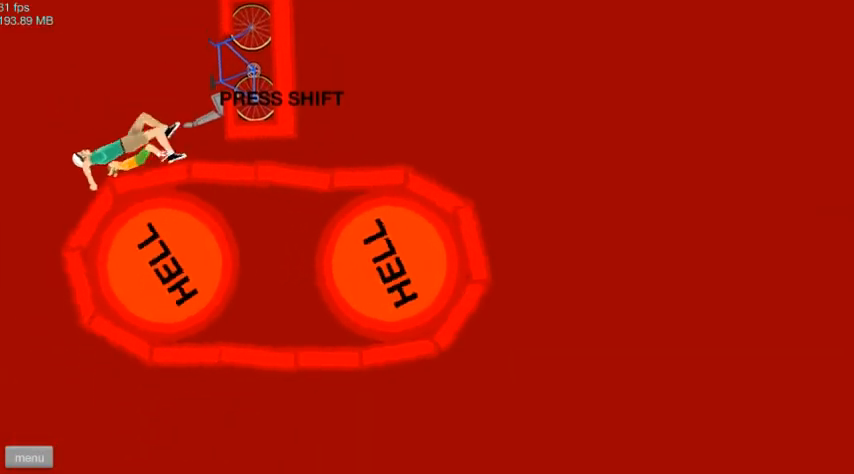
key(shift)
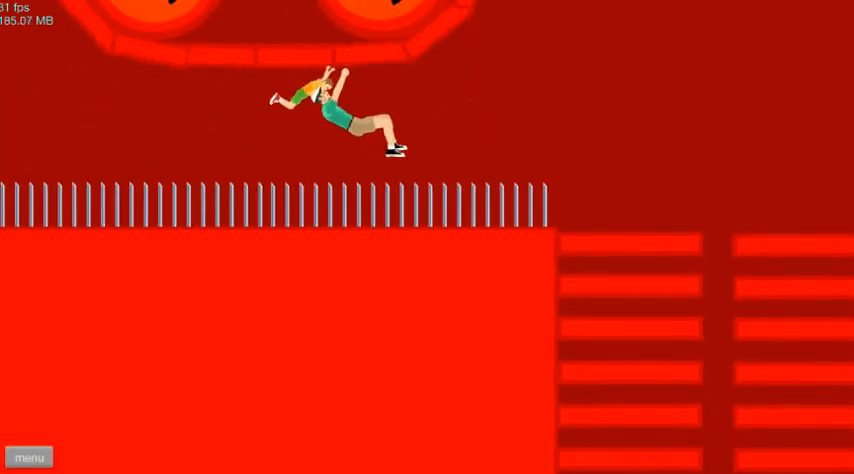